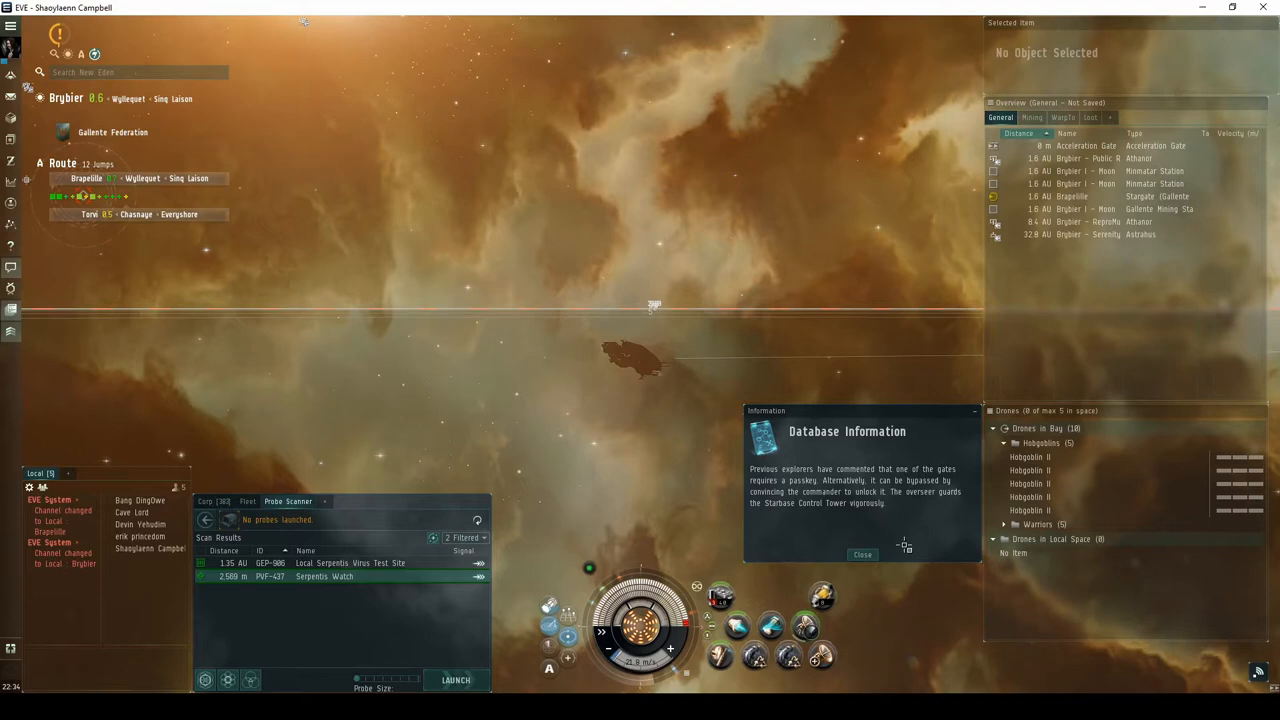
# - Dismiss the Database Information notice about the passkey-locked gates
pyautogui.click(860, 554)
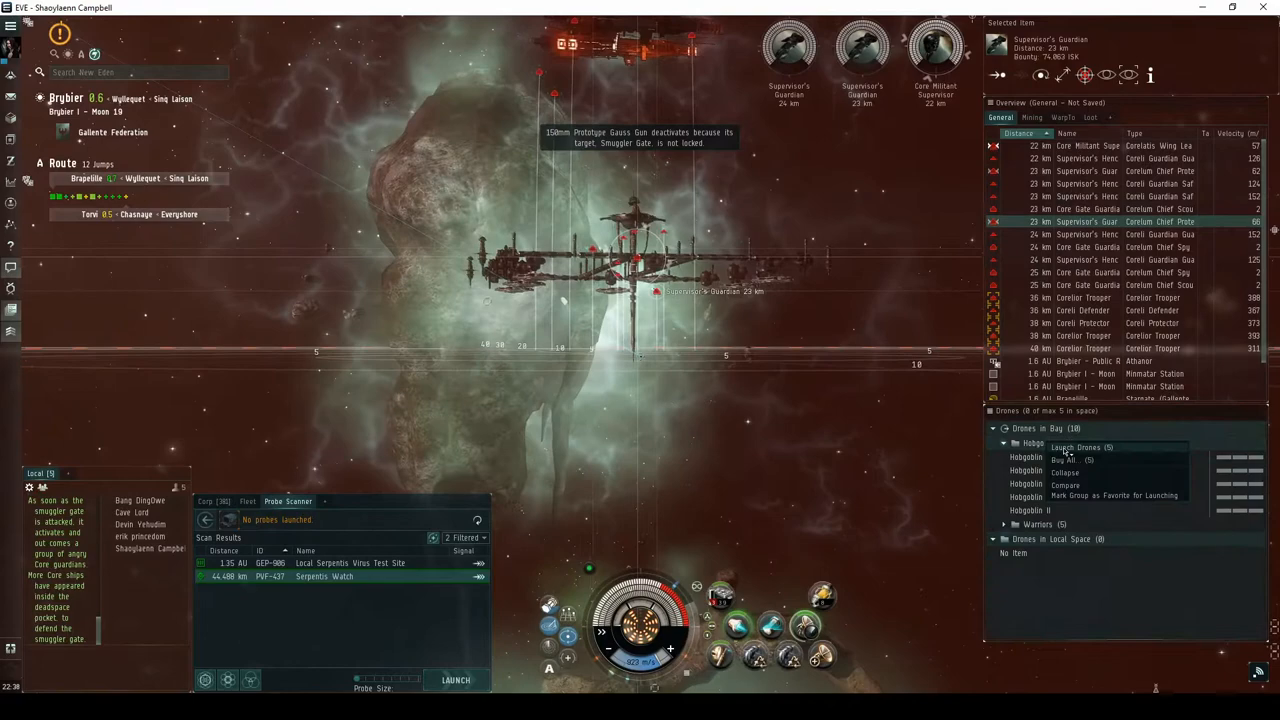
# - Launch the five Hobgoblin II drones to engage the Serpentis guardians
pyautogui.click(1076, 446)
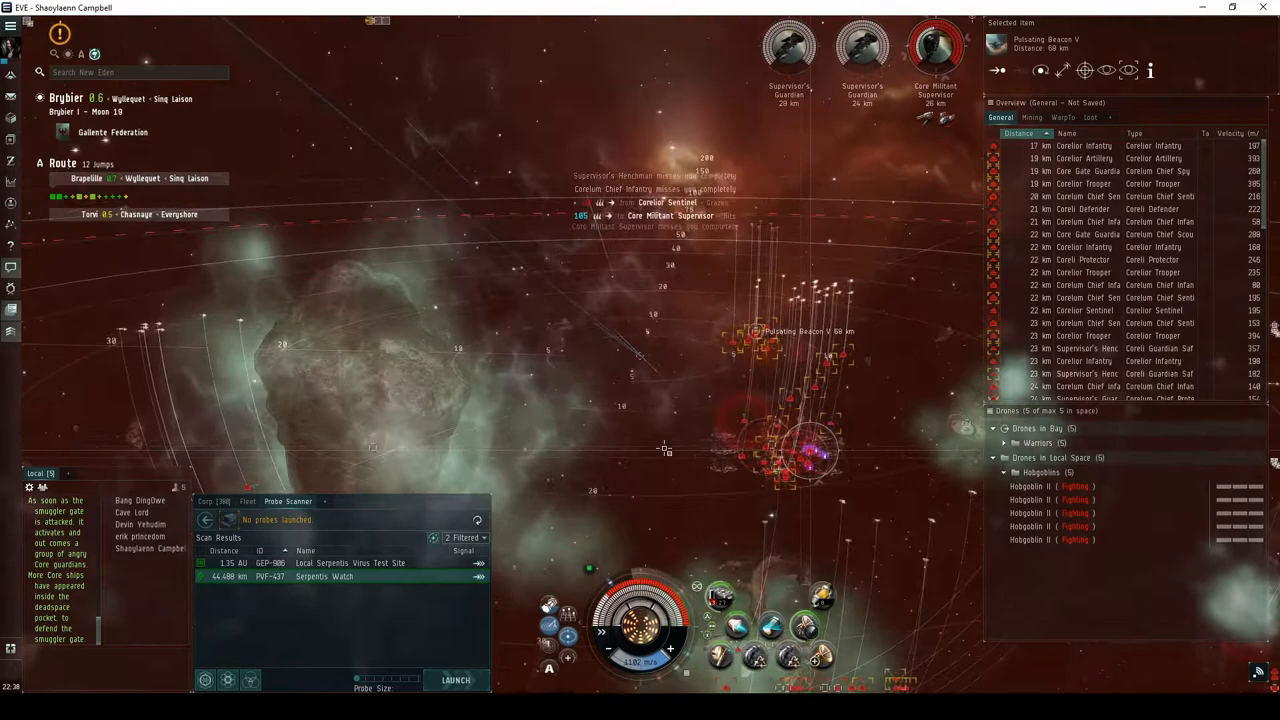
pyautogui.rightClick(1040, 456)
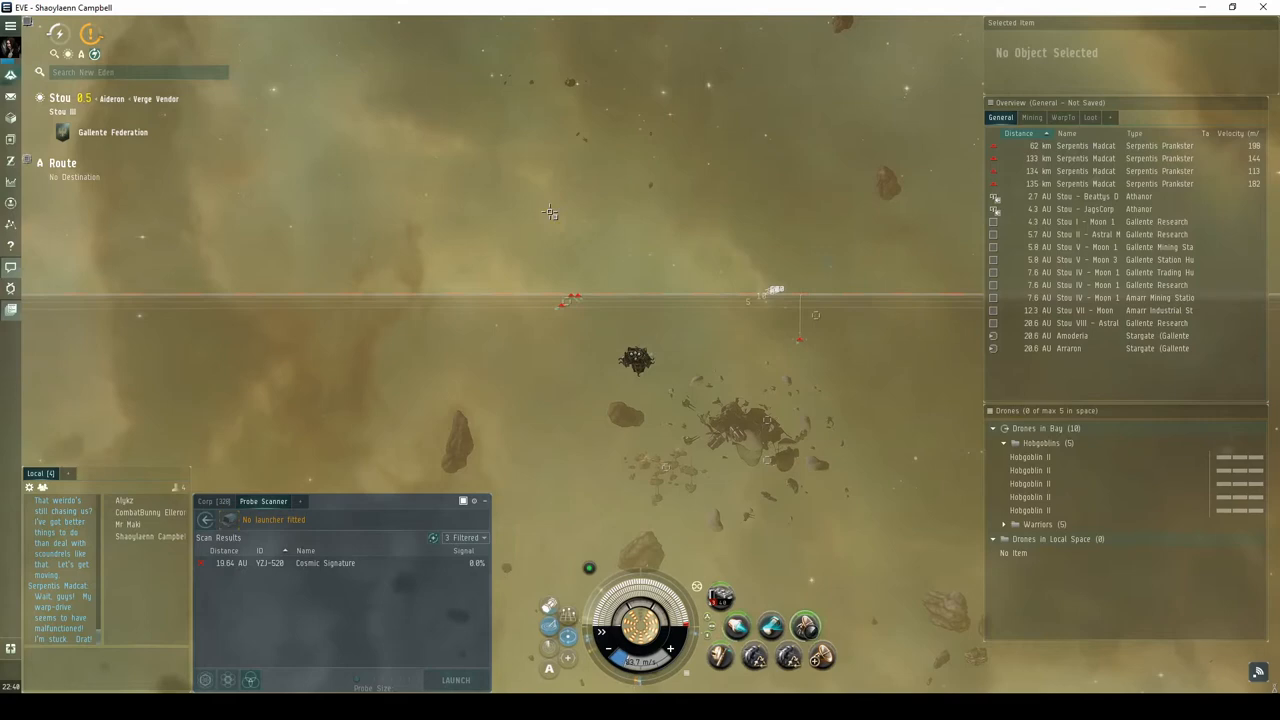
# - Launch the drone group at the Serpentis Maulus frigates in Stou
pyautogui.rightClick(1040, 444)
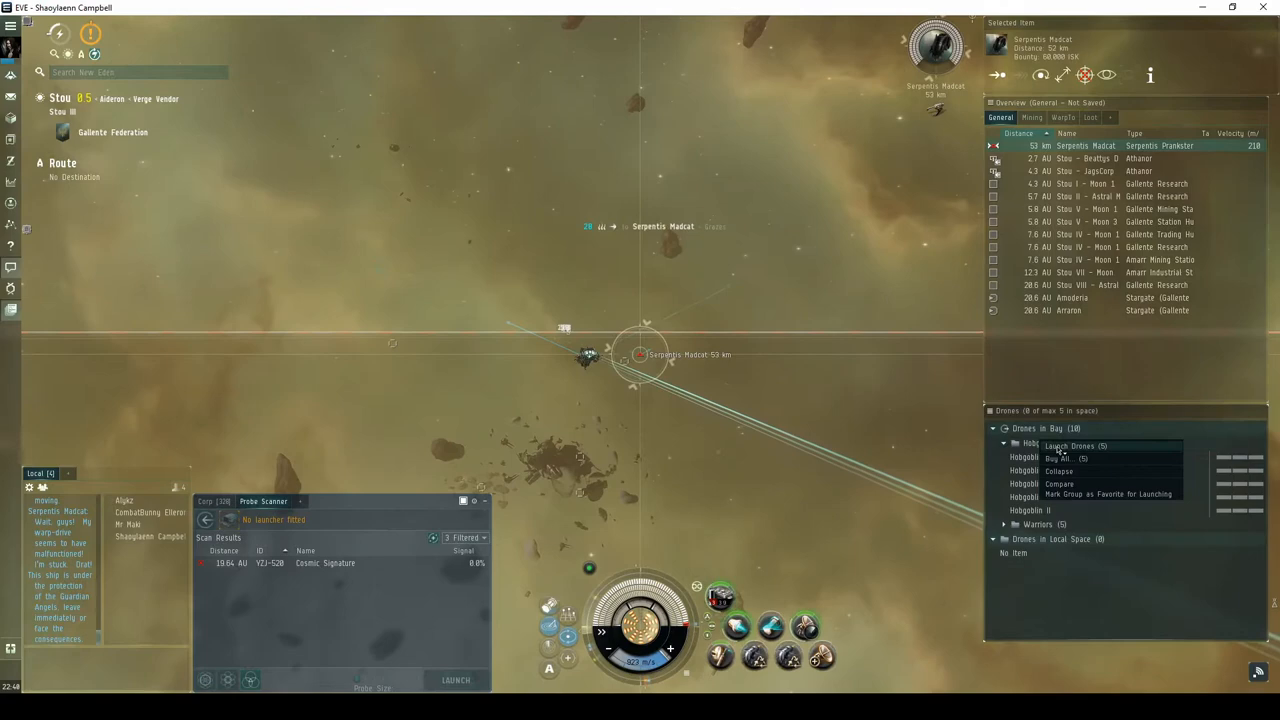
pyautogui.click(1080, 444)
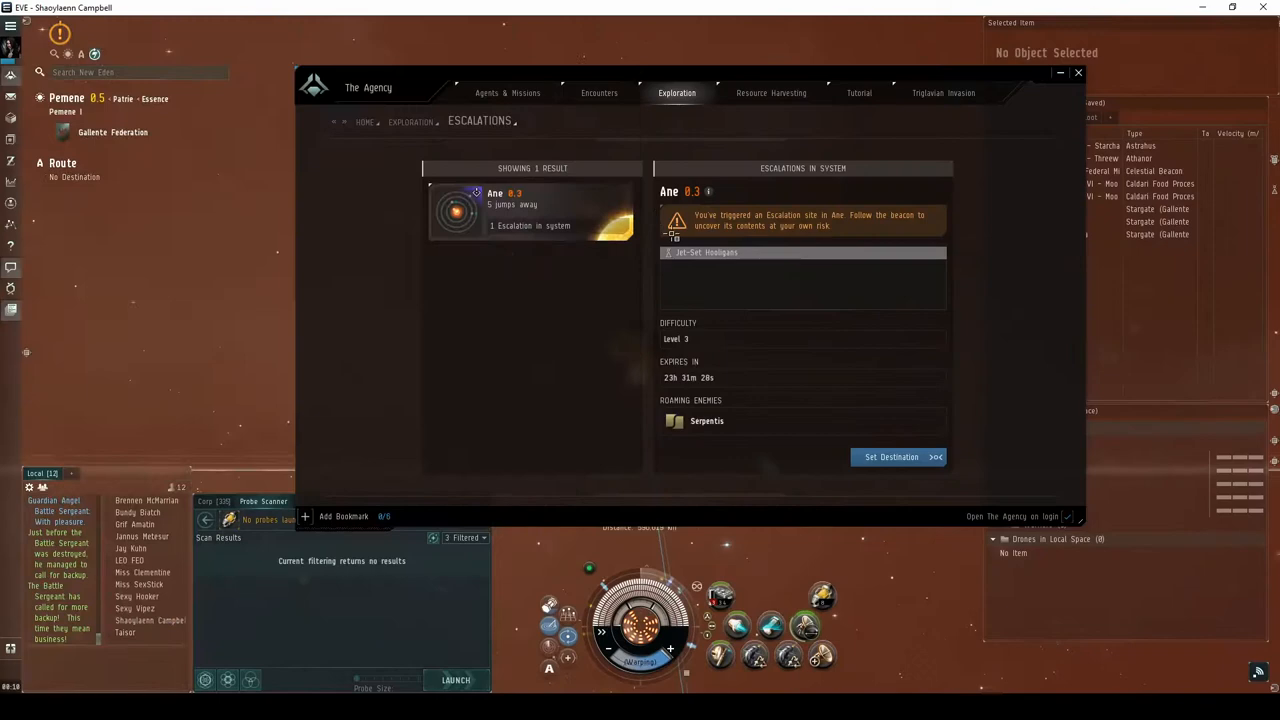
# - Set a route to the level 3 Jet-Set Hooligans escalation in Ane, five jumps away
pyautogui.click(1080, 72)
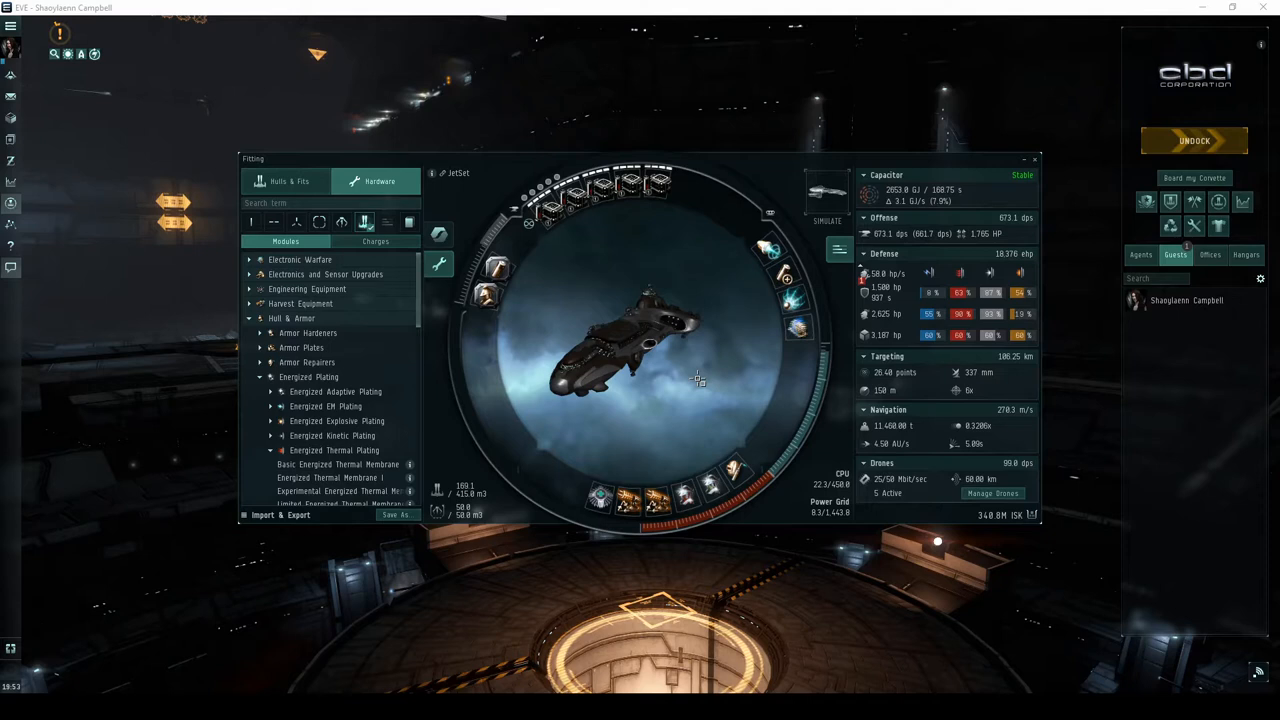
pyautogui.moveTo(540, 210)
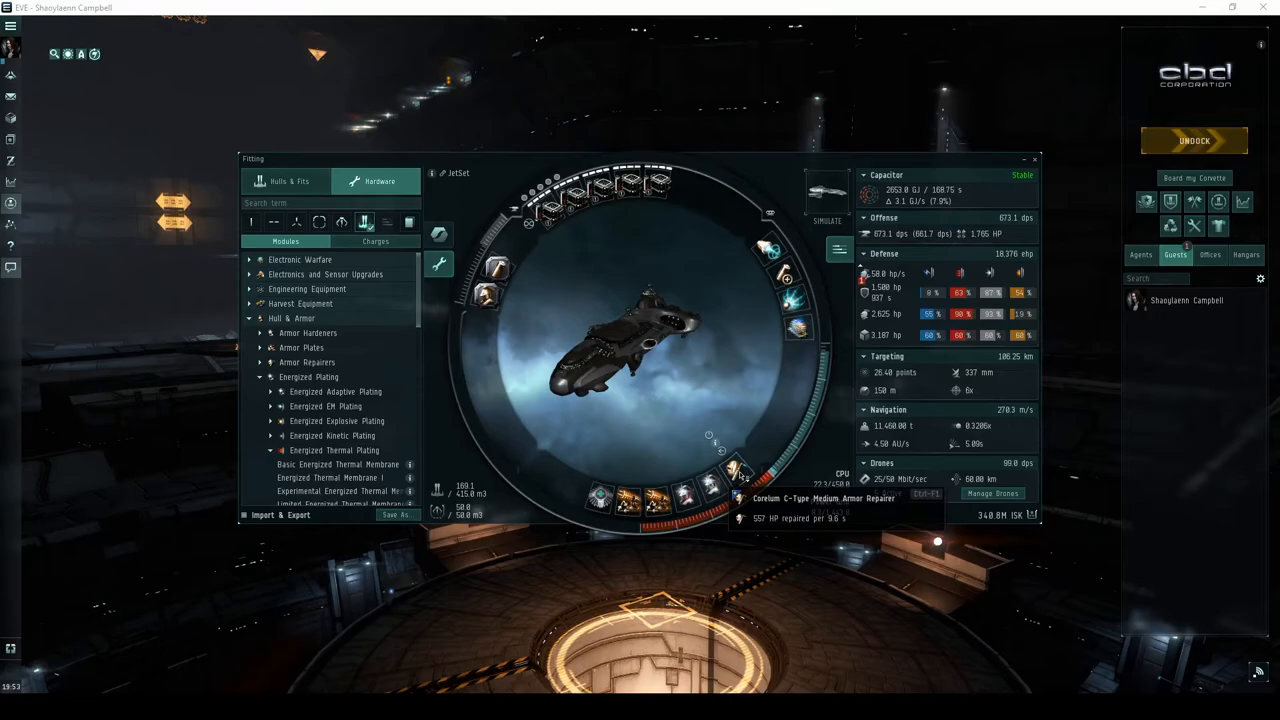
pyautogui.click(1194, 140)
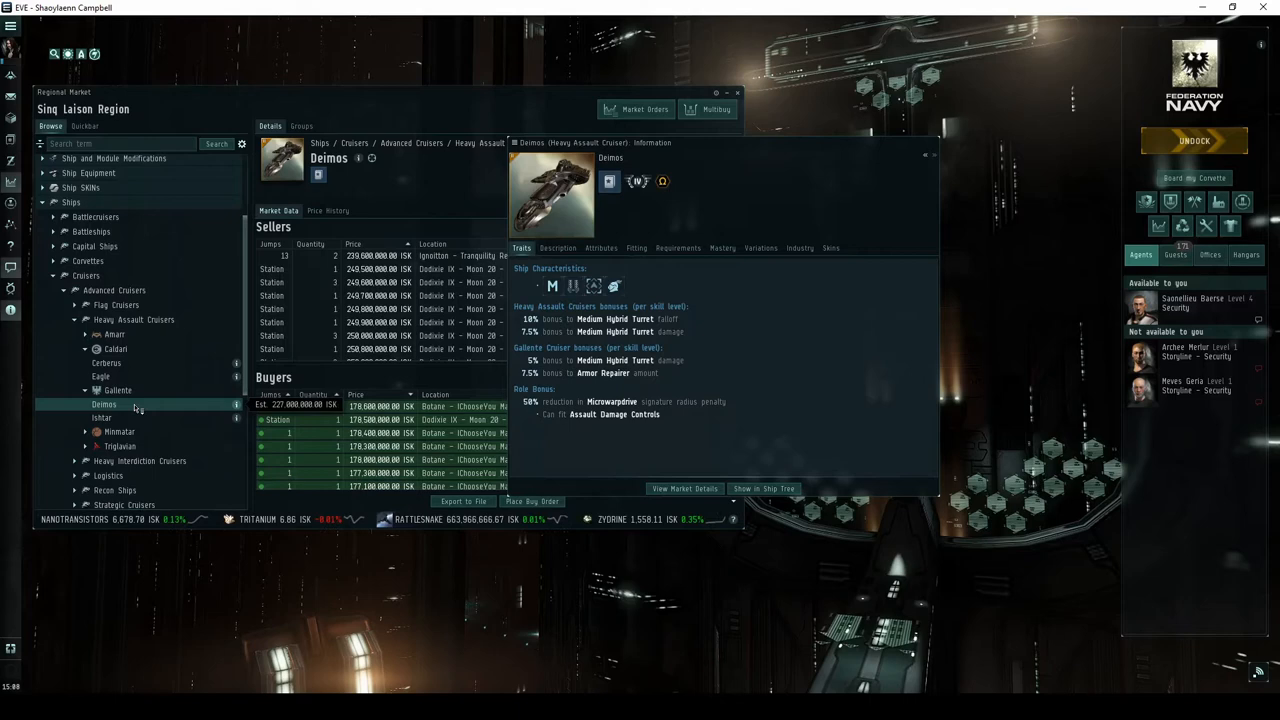
pyautogui.click(102, 418)
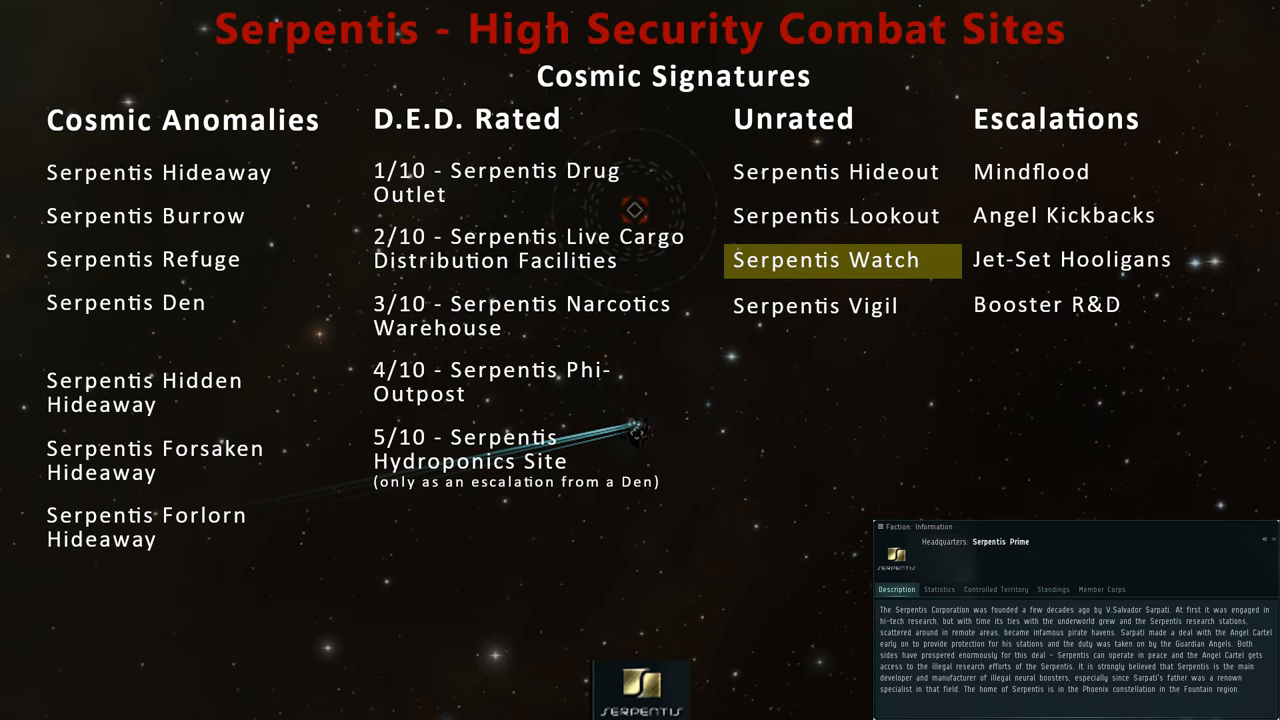
pyautogui.moveTo(824, 216)
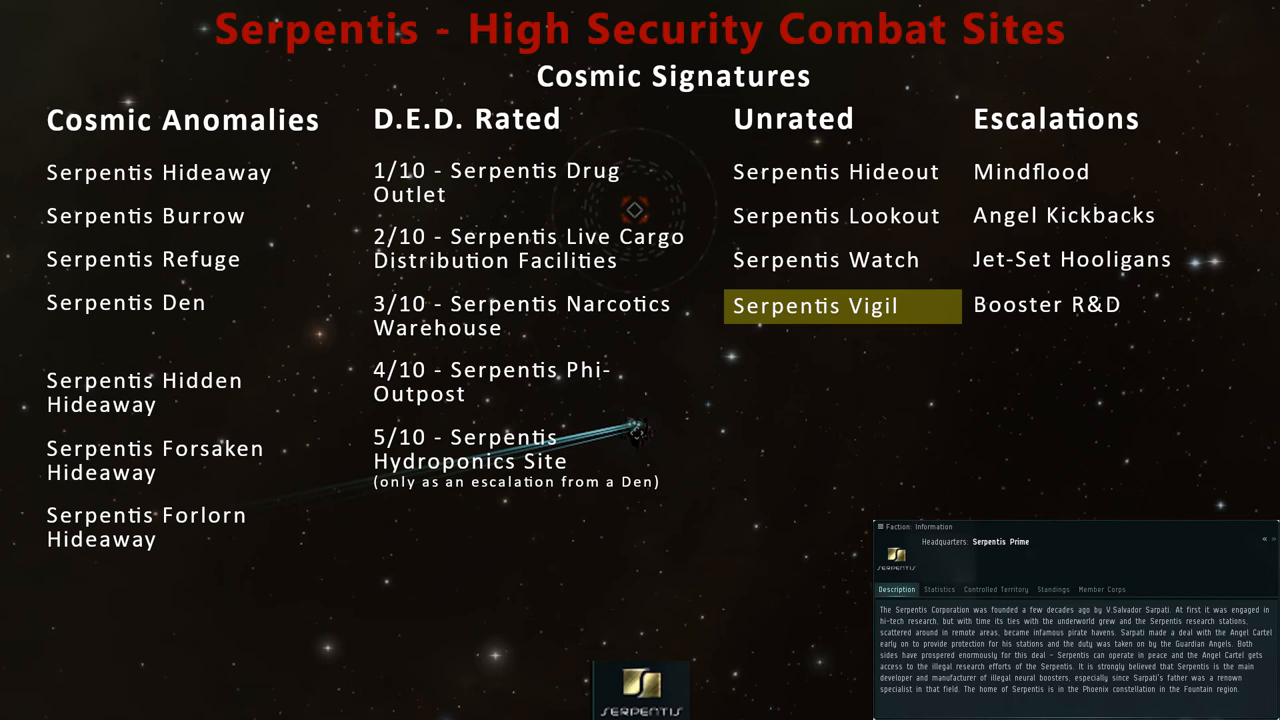
pyautogui.moveTo(1064, 216)
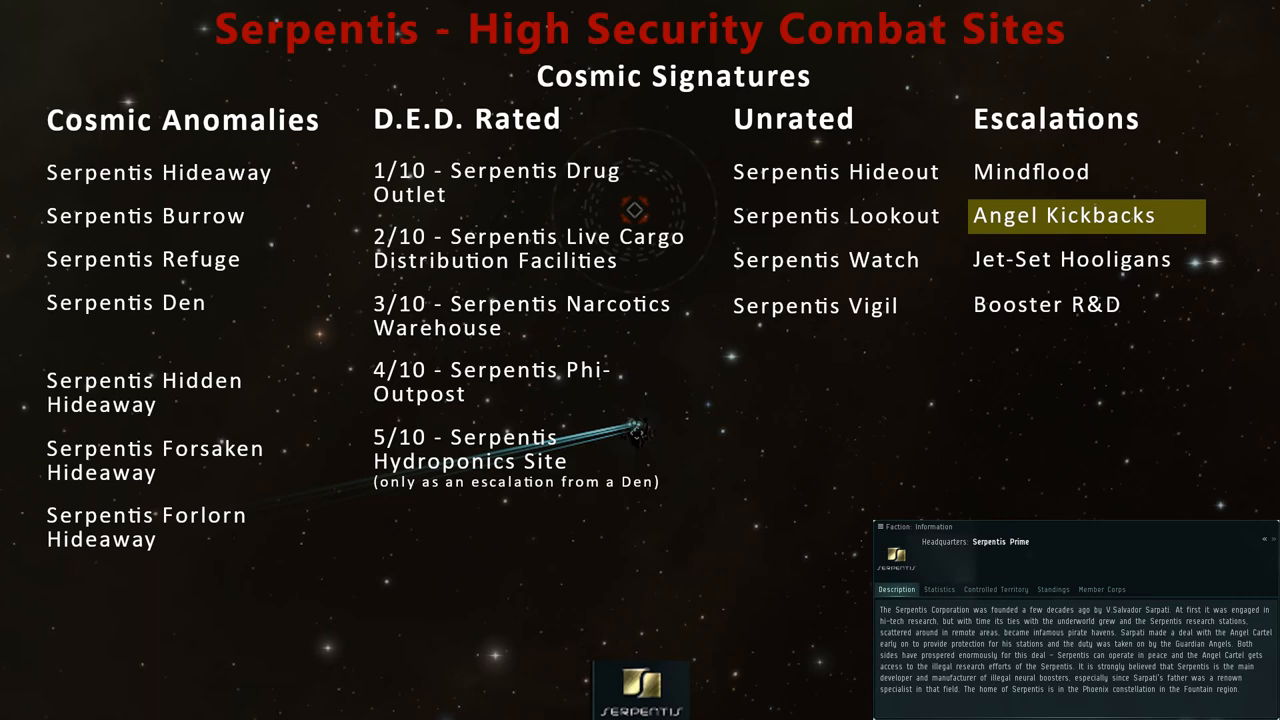